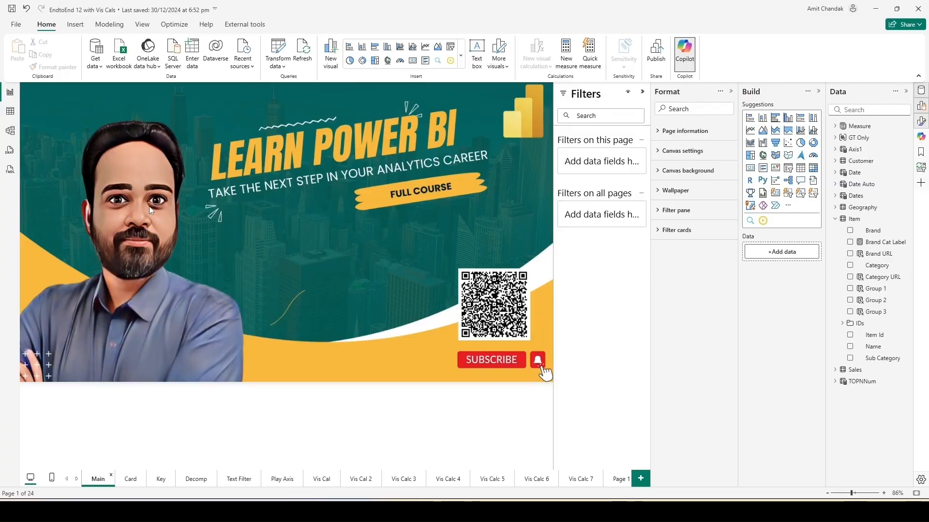
mouse_move(225, 261)
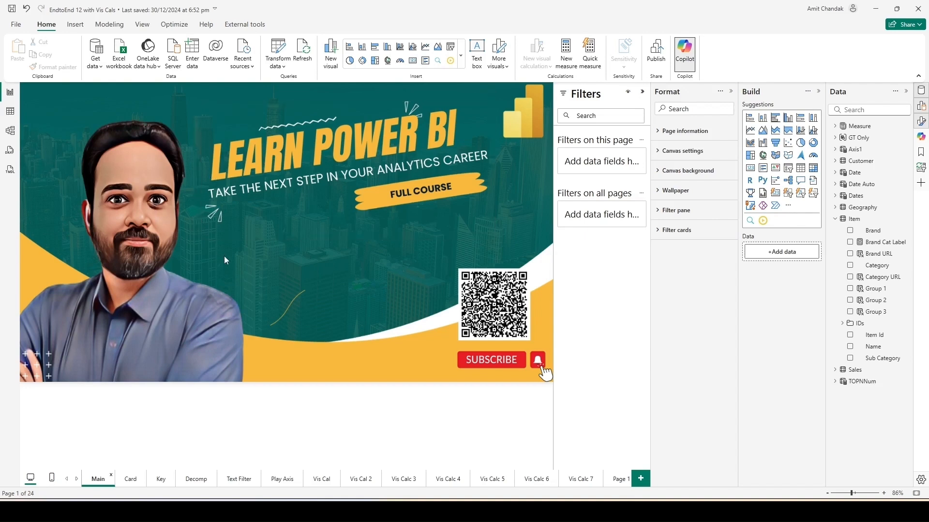
mouse_move(266, 261)
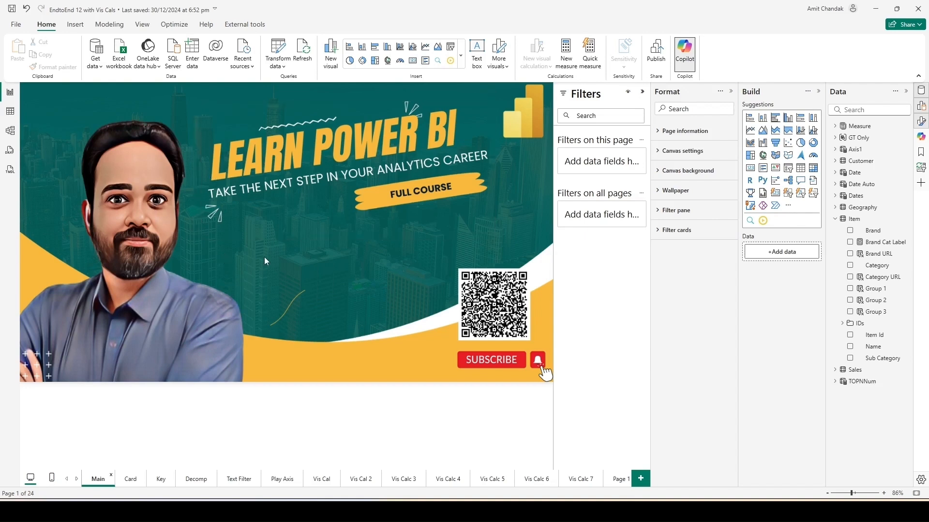
Open the File backstage view listing recently opened report files.
left_click(16, 24)
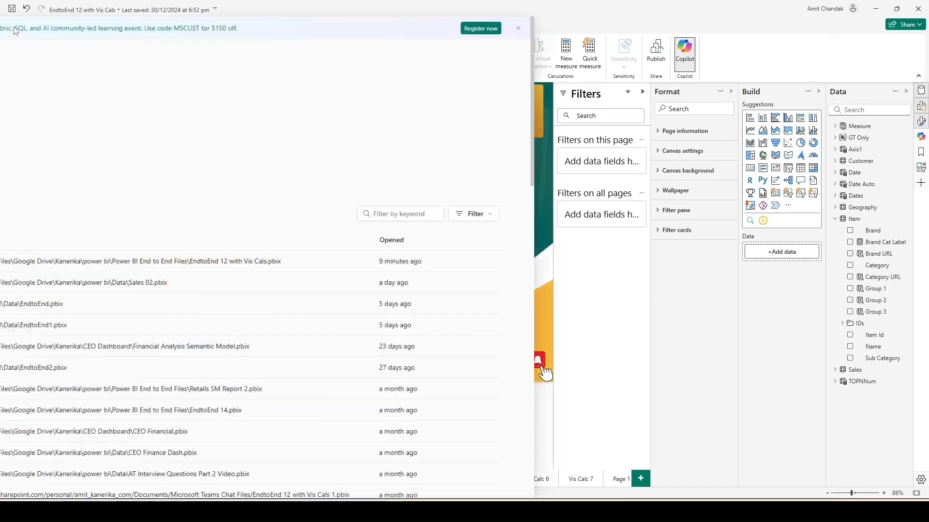
Confirm Button, List and Text slicer visuals are enabled under Preview features, then cancel.
left_click(48, 467)
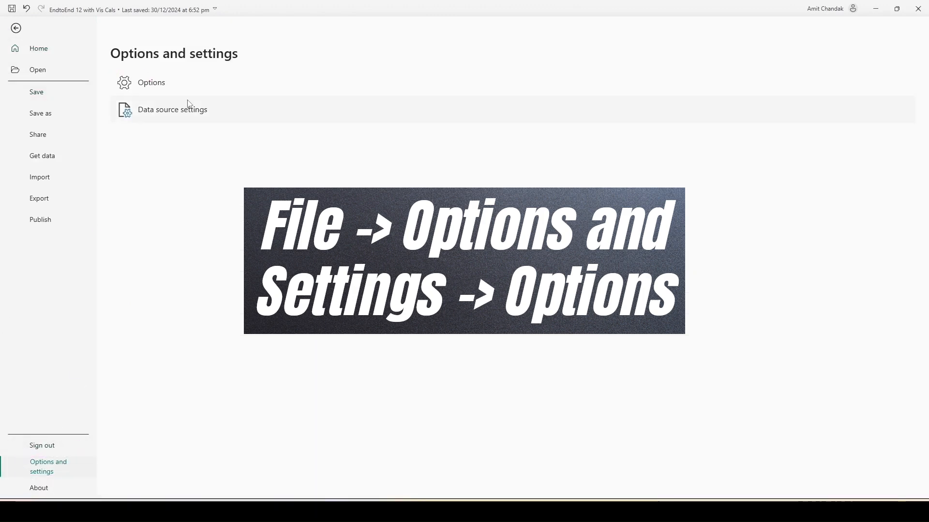
left_click(151, 82)
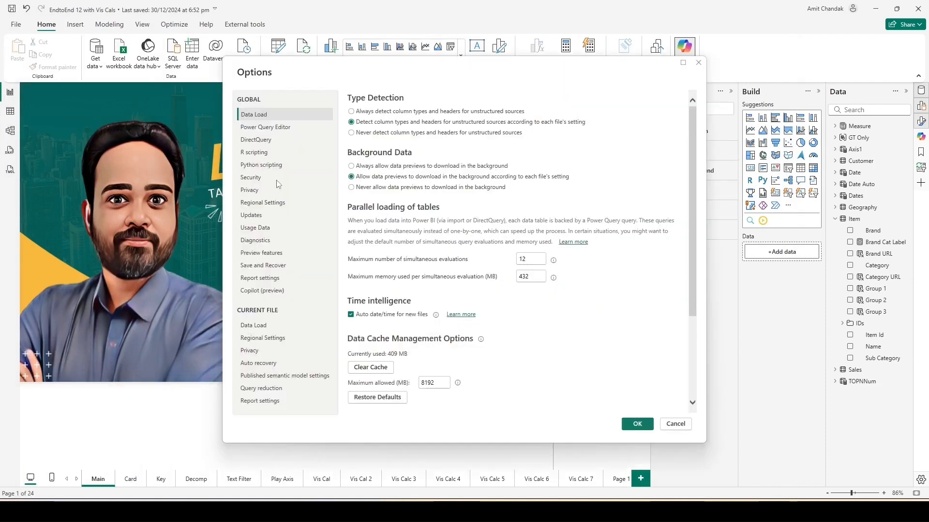
mouse_move(262, 253)
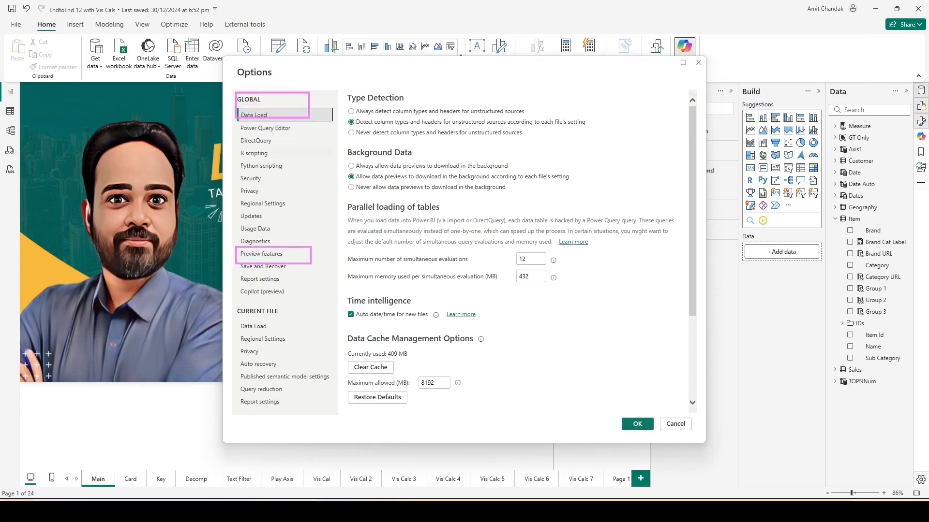
left_click(261, 253)
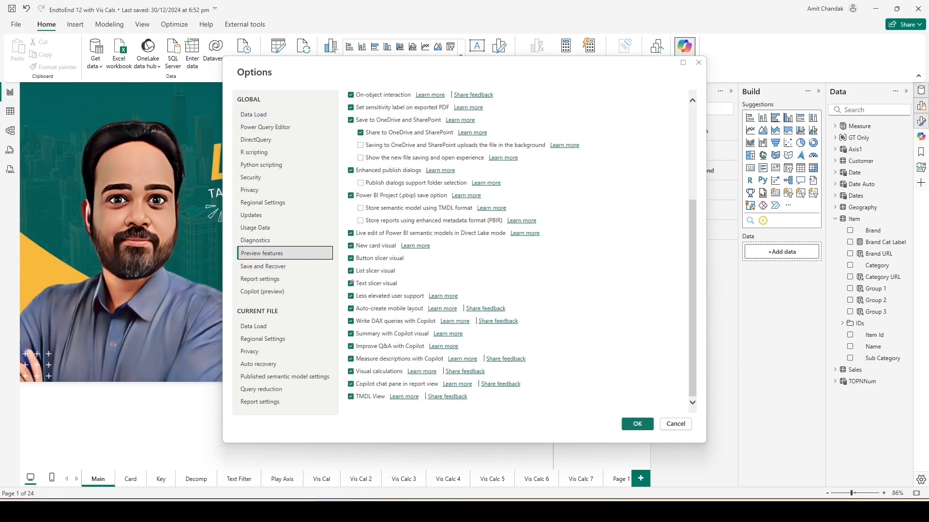
left_click(351, 283)
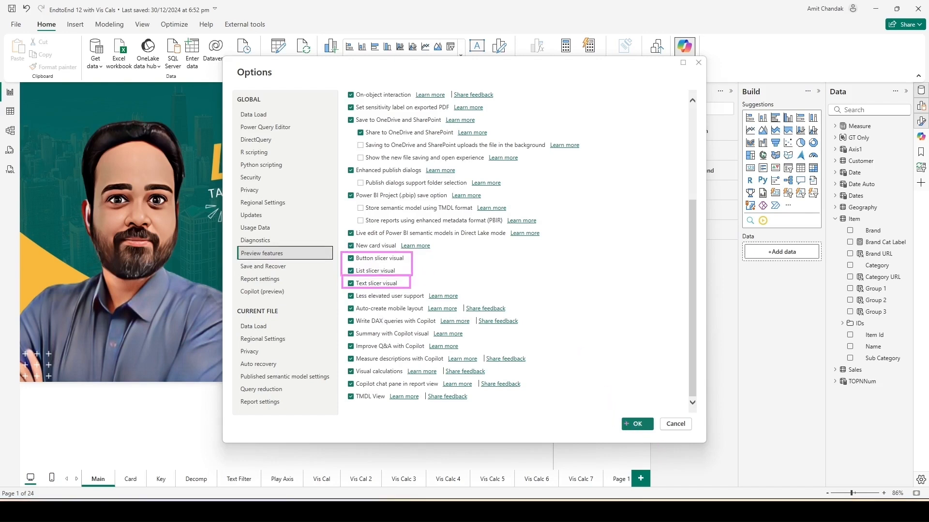
mouse_move(636, 424)
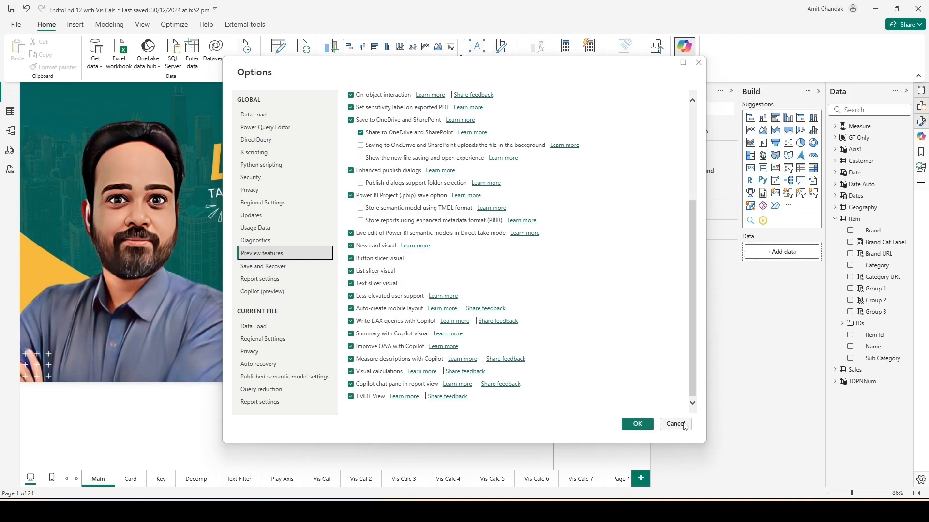
left_click(675, 424)
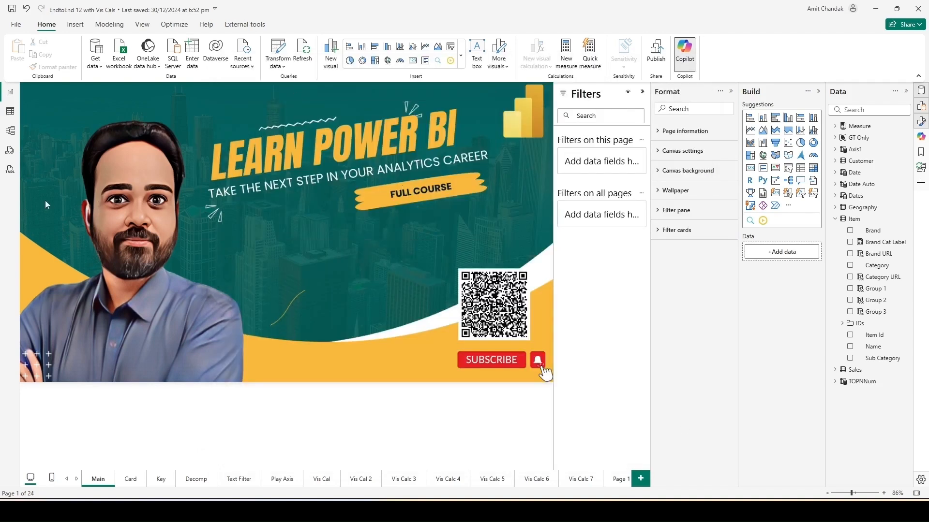
mouse_move(641, 478)
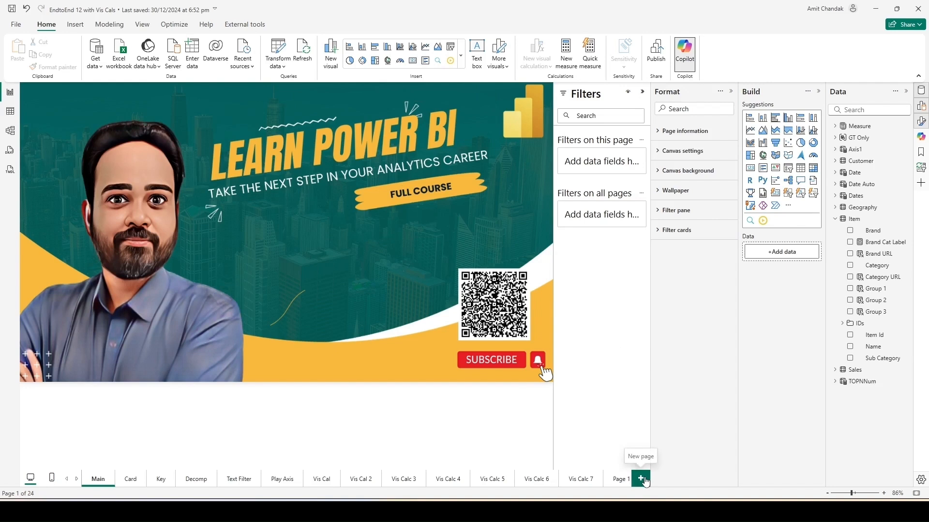
Add a page with a State, City and Net table totalling 7,899,649.
left_click(641, 479)
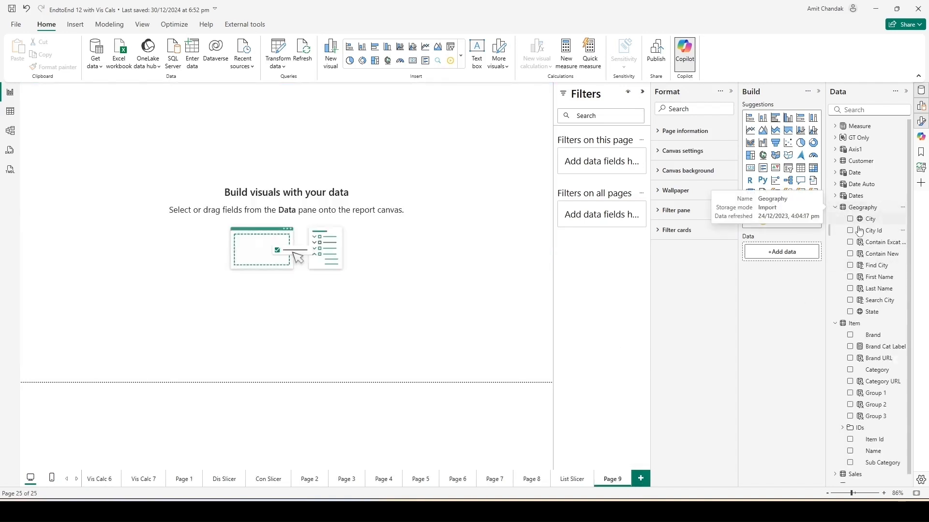
left_click(851, 312)
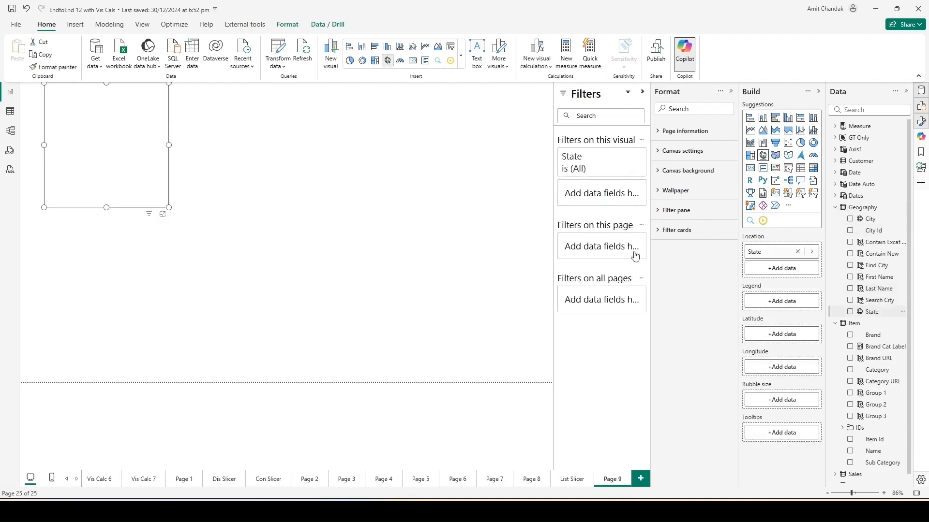
left_click(851, 218)
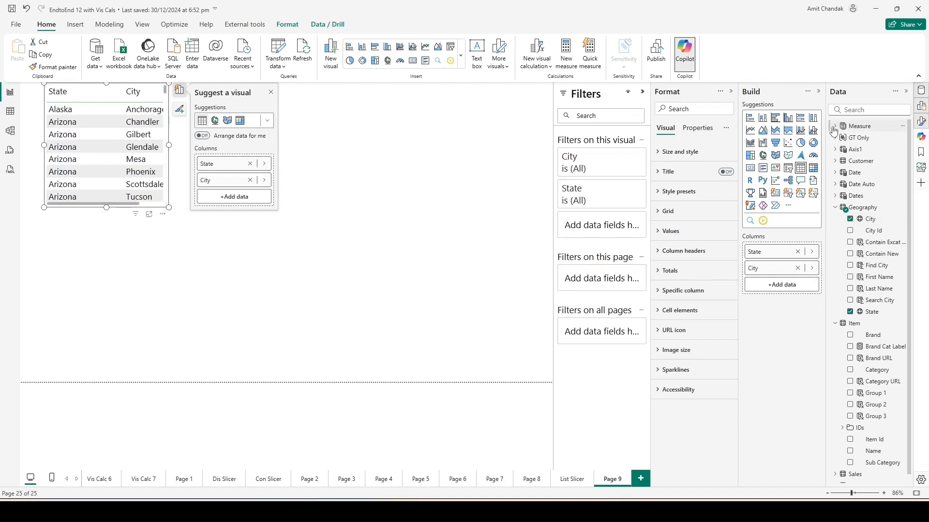
left_click(836, 126)
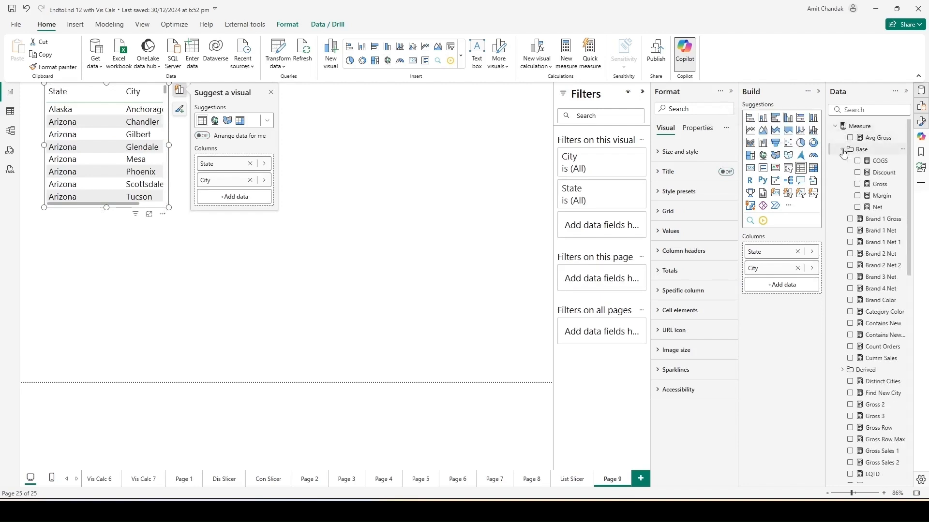
left_click(857, 207)
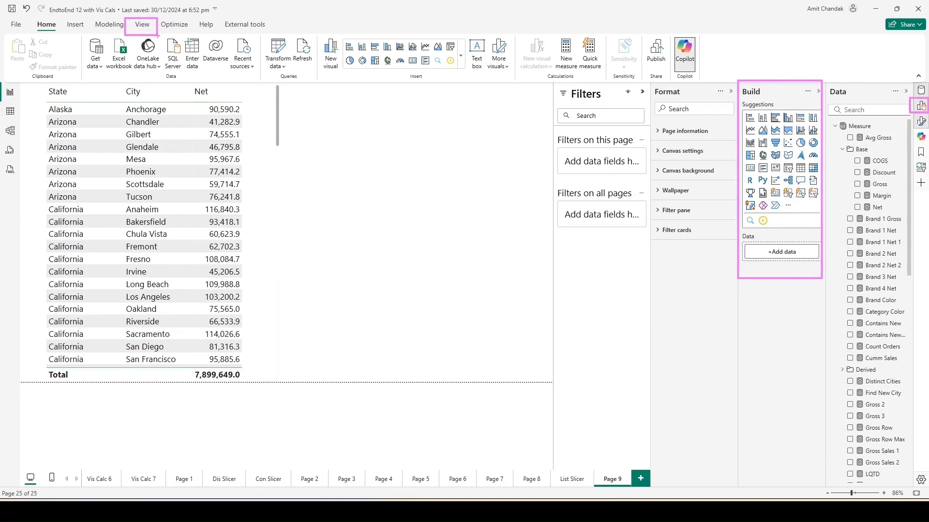
mouse_move(799, 193)
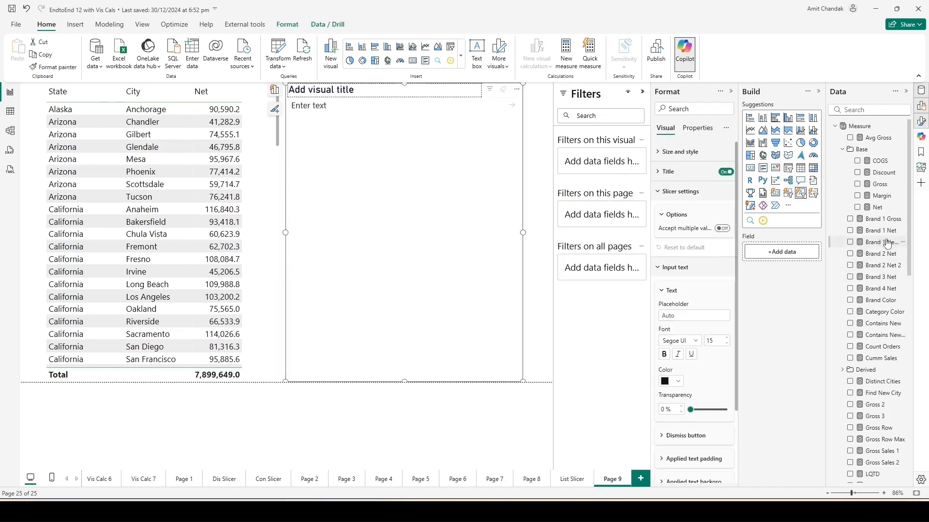
Make the text slicer filter on City and try the keyword new.
scroll("down", 3)
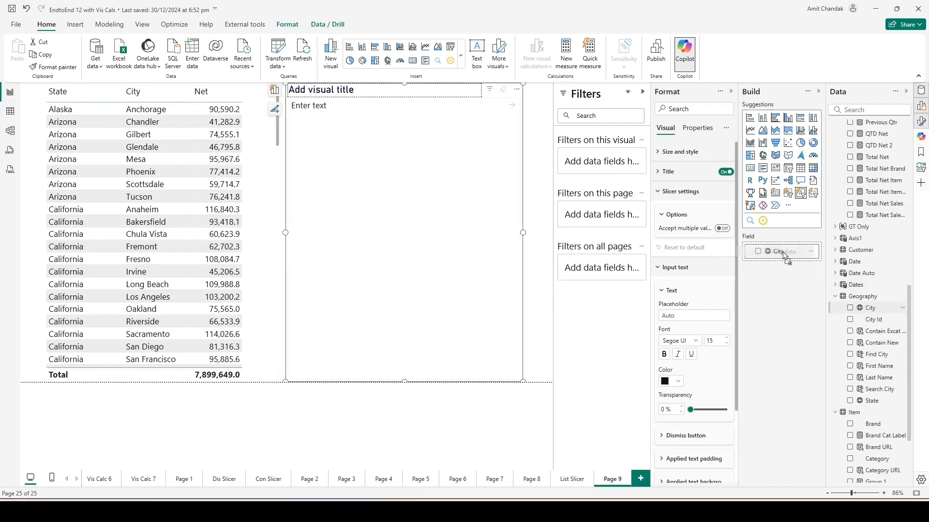
left_click(871, 308)
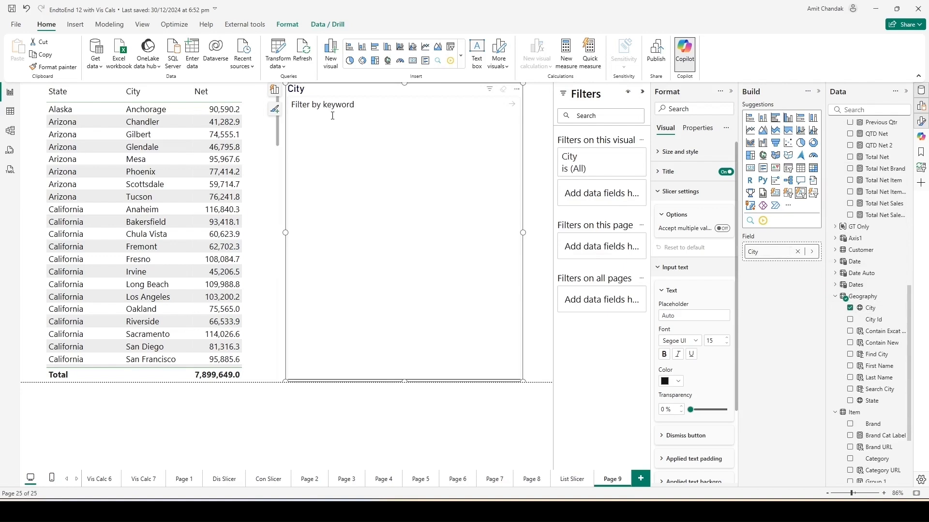
type("new")
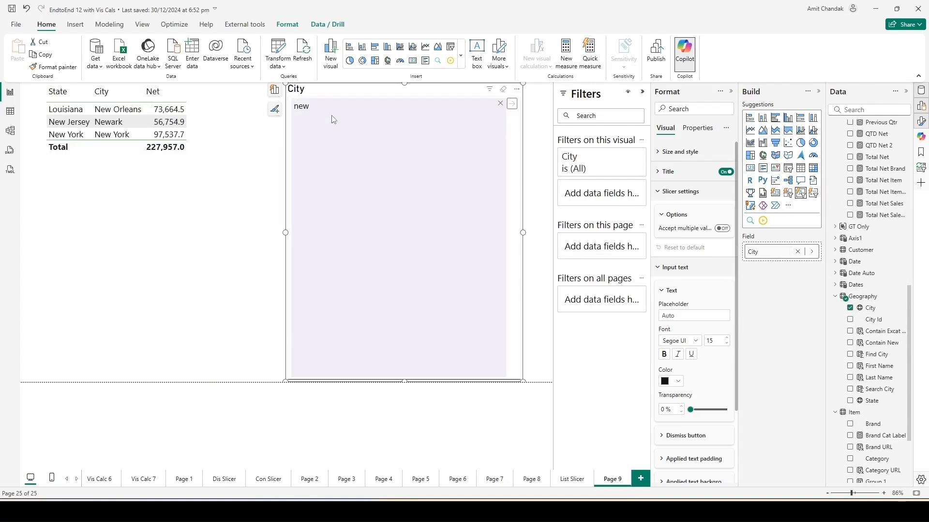
left_click(224, 159)
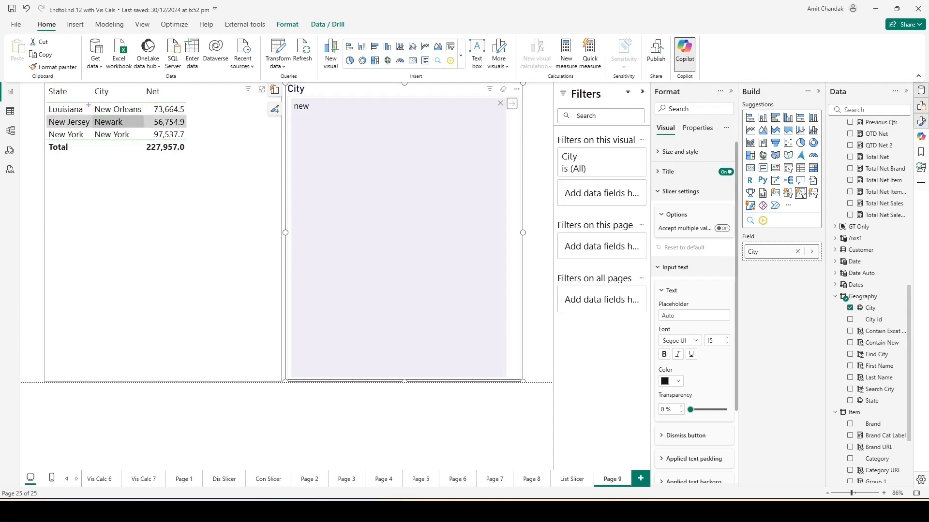
Try the keywords an and 'an, ne', then clear the City slicer.
left_click(116, 121)
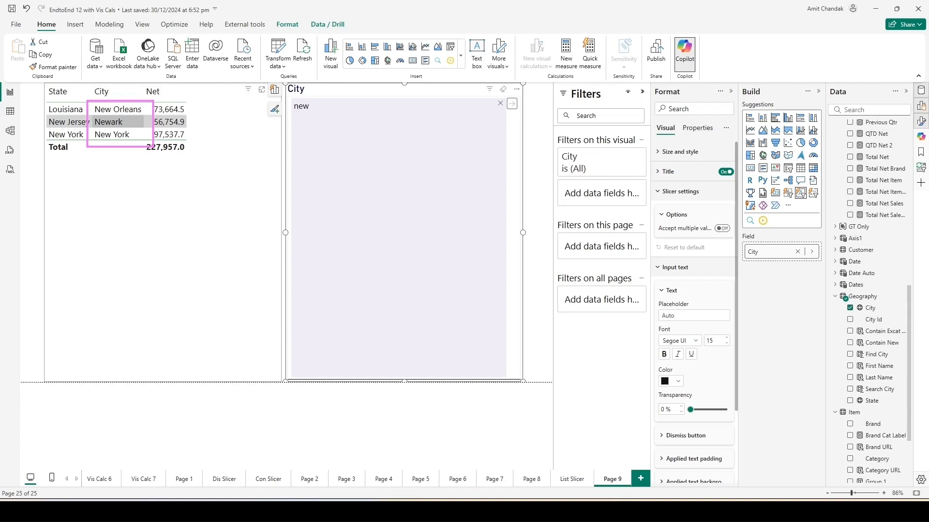
left_click(332, 132)
type("an")
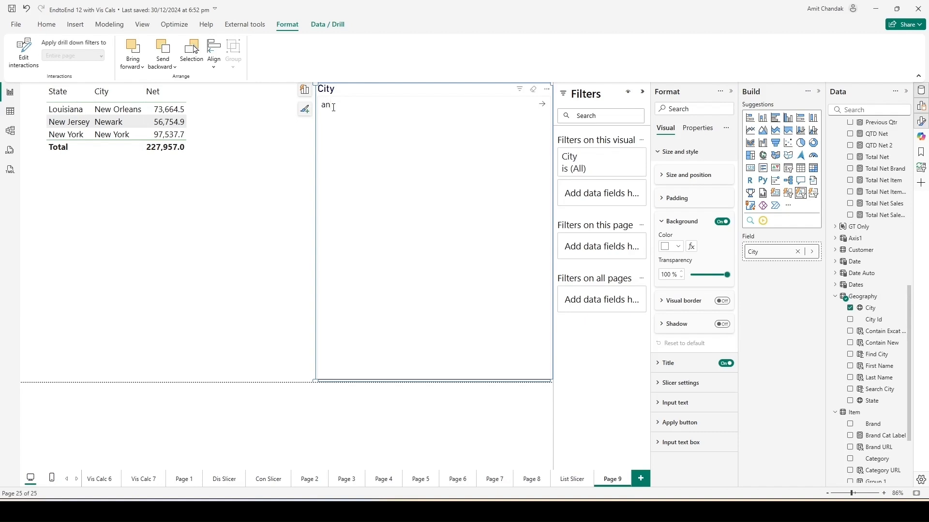
left_click(531, 103)
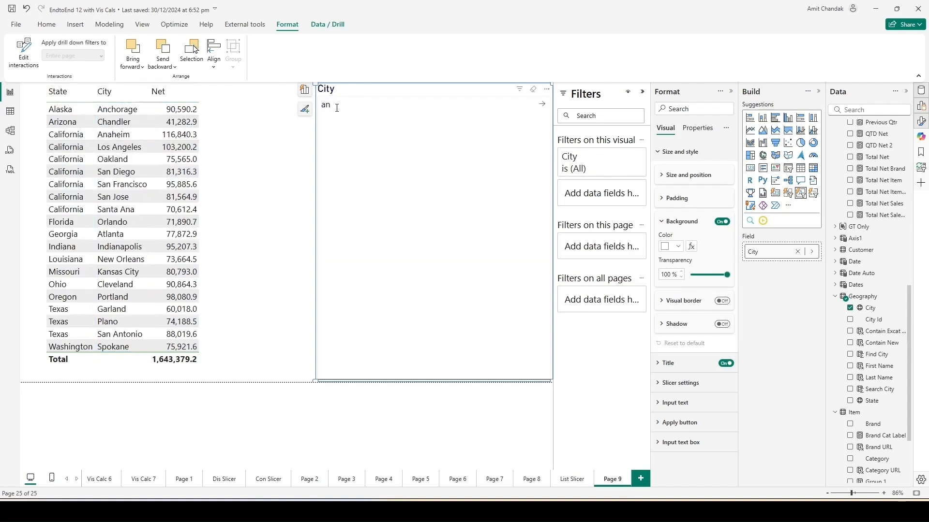
type(", new")
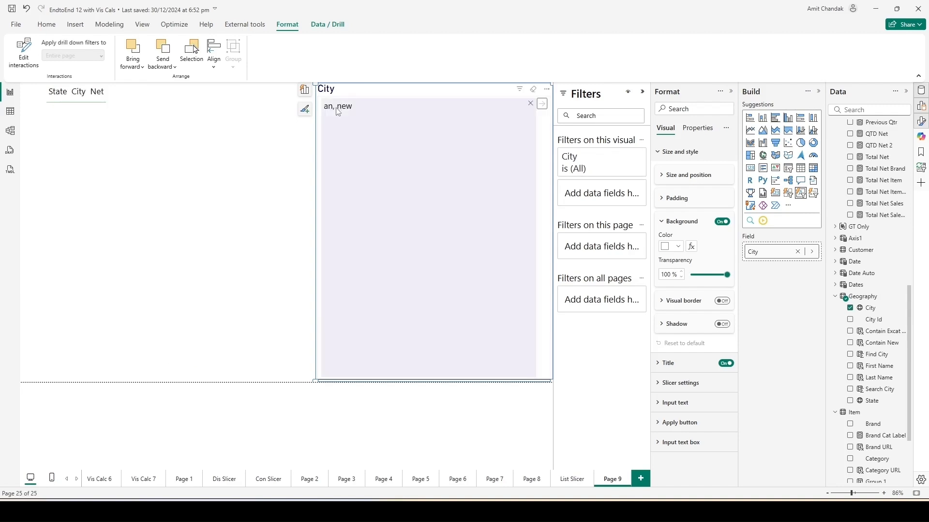
mouse_move(532, 95)
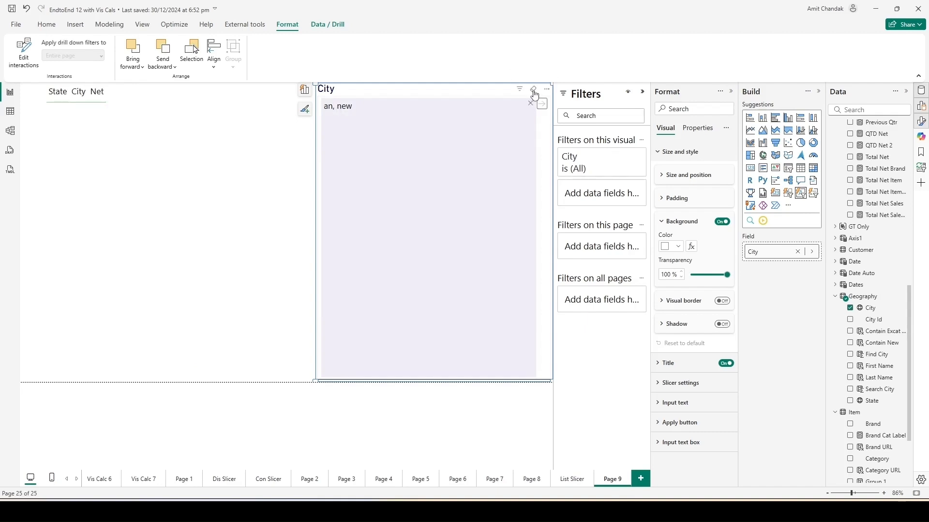
left_click(533, 89)
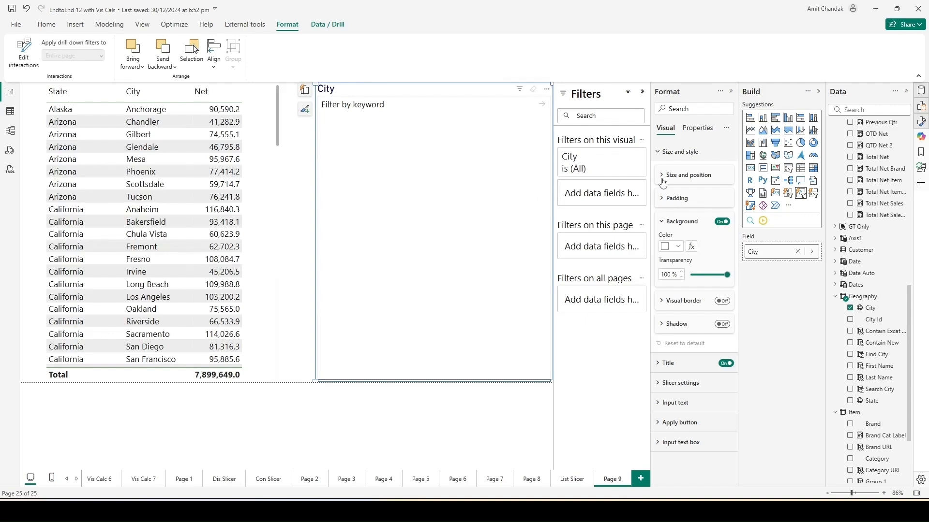
left_click(689, 174)
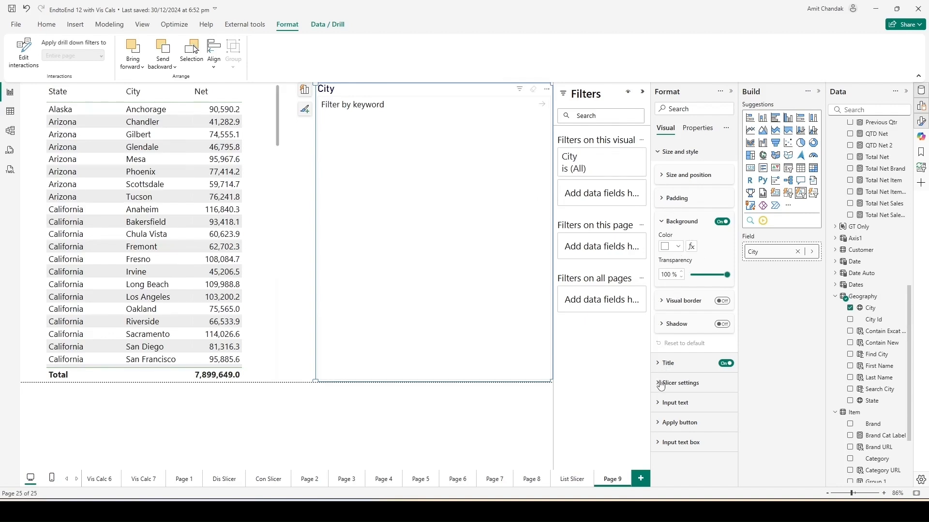
Turn on Accept multiple values and add keyword new, totalling 227,957.
left_click(680, 384)
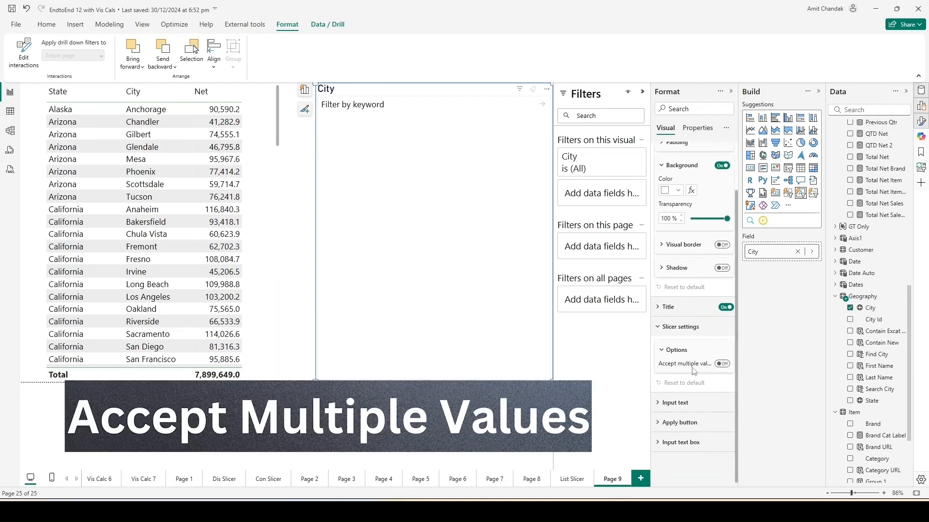
left_click(722, 363)
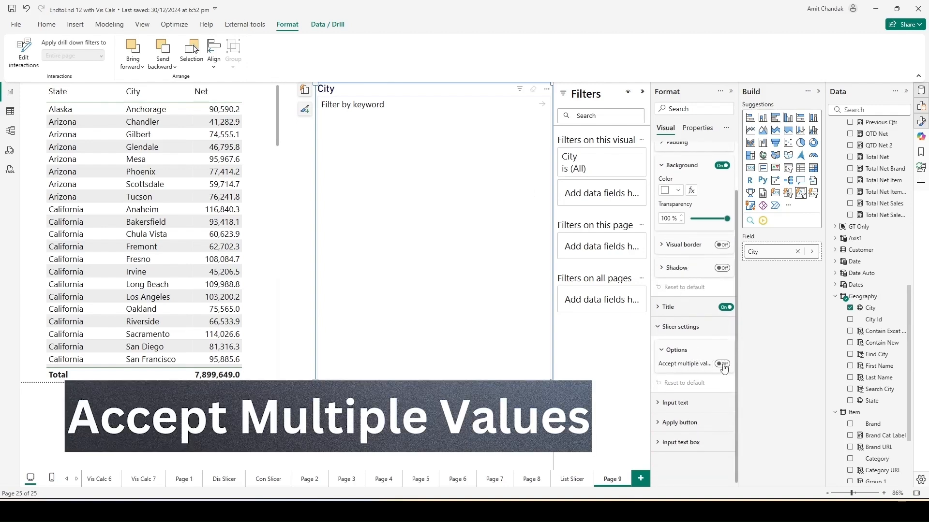
left_click(722, 363)
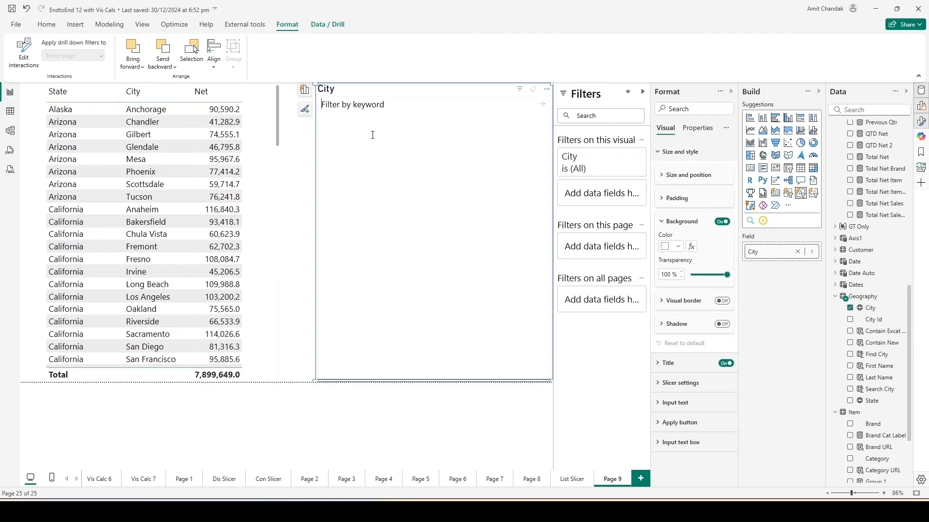
type("new")
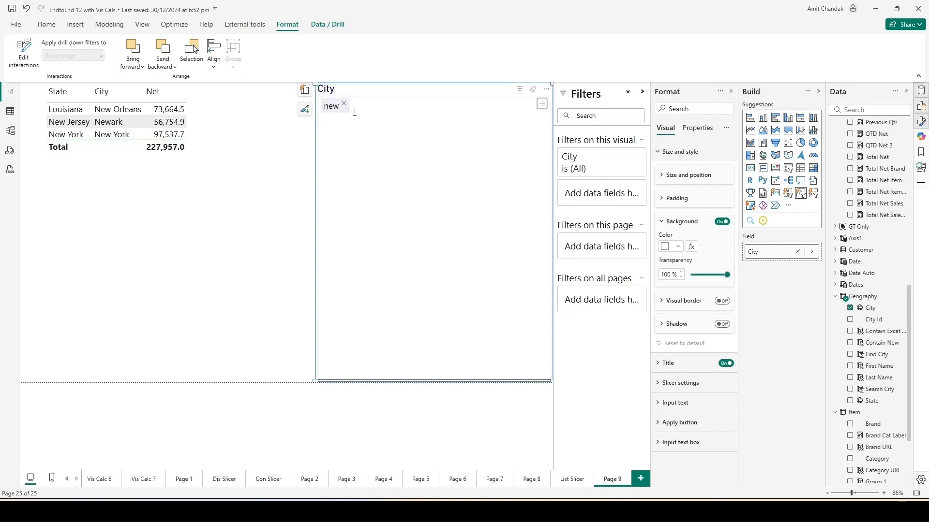
mouse_move(333, 111)
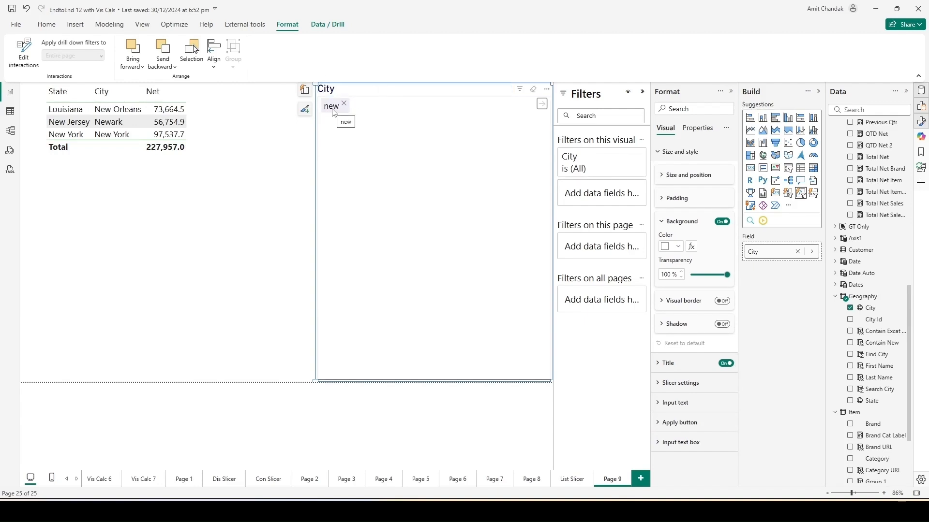
mouse_move(335, 112)
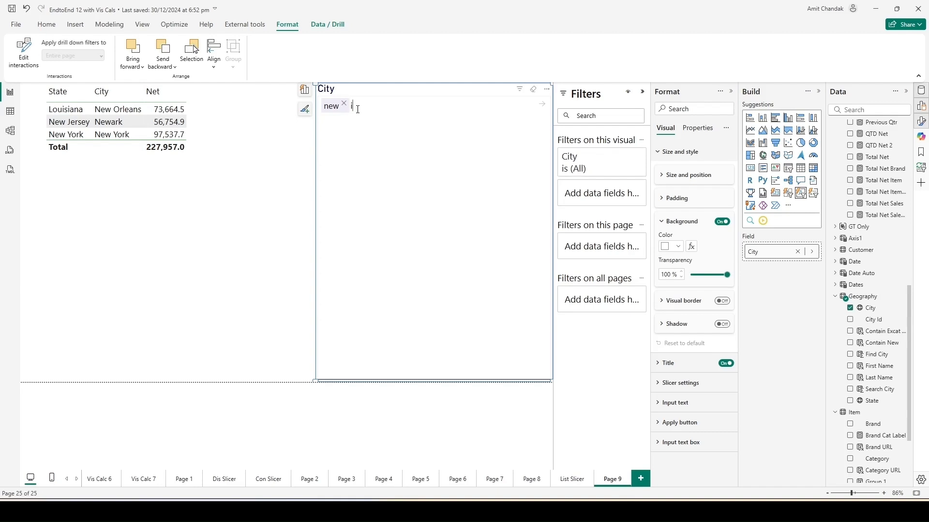
Add the keyword in beside new, widening the table to 1,263,063.
type("in")
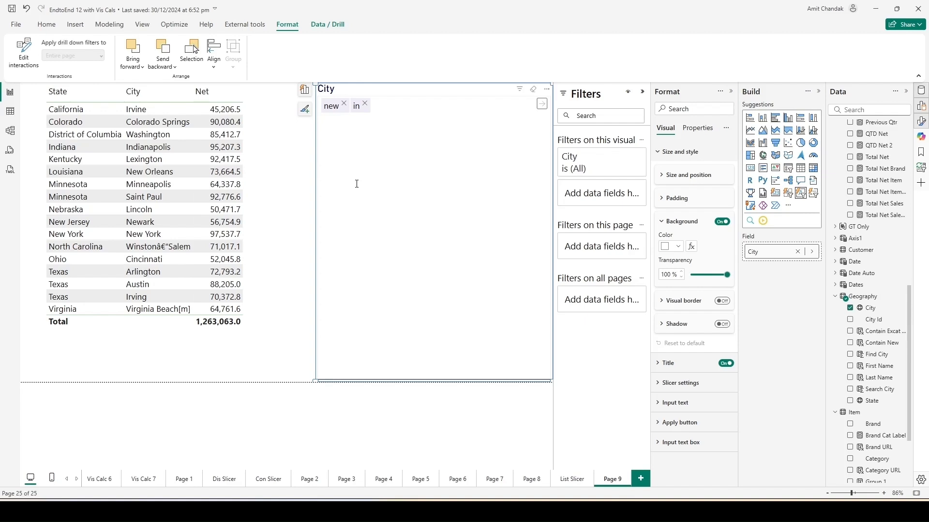
mouse_move(570, 228)
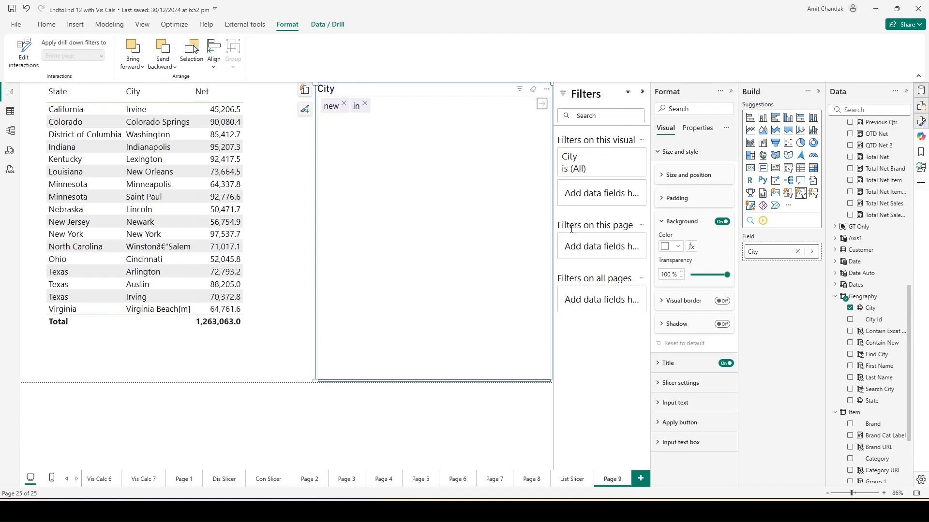
mouse_move(296, 176)
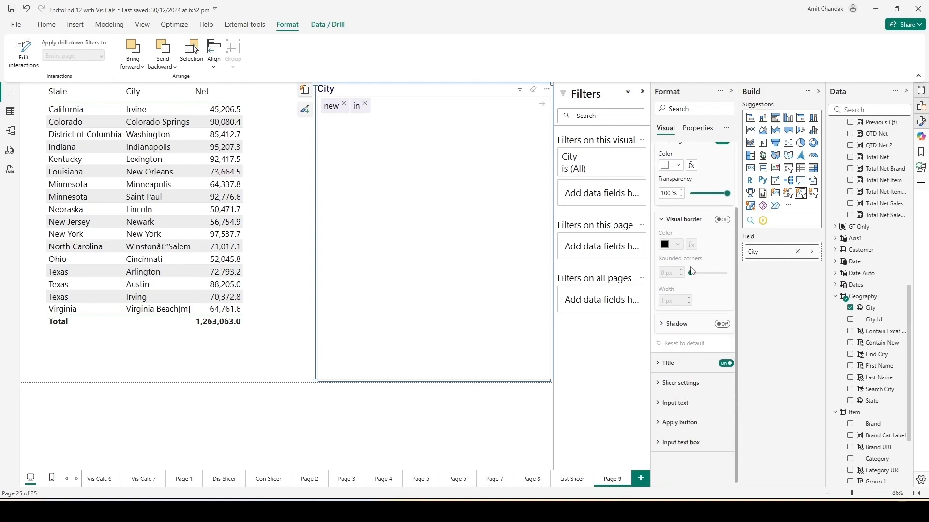
Try a slicer border and turn it off, then expand Title and Dismiss button settings.
left_click(722, 220)
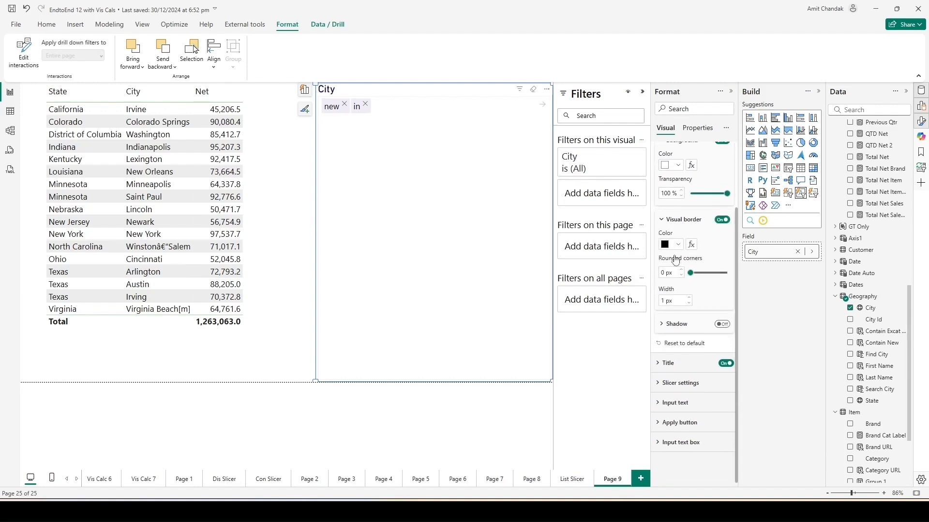
left_click(411, 315)
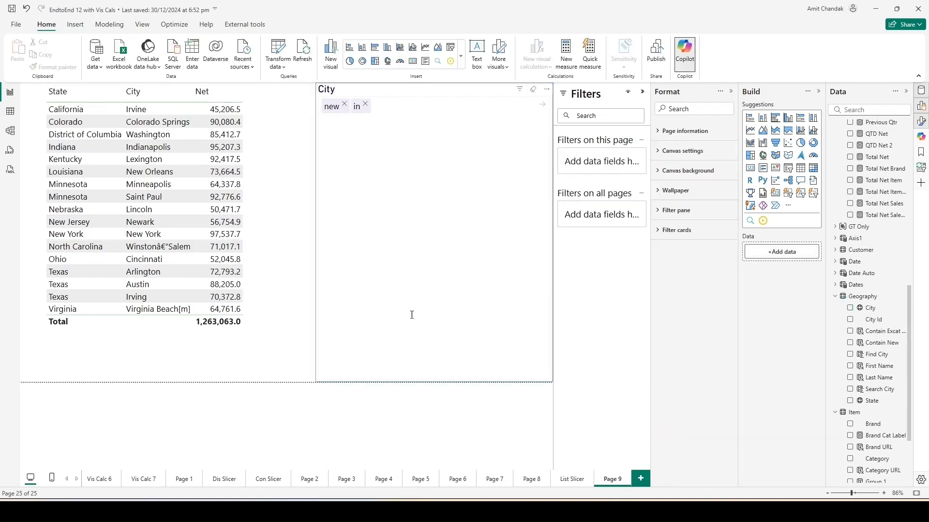
left_click(432, 237)
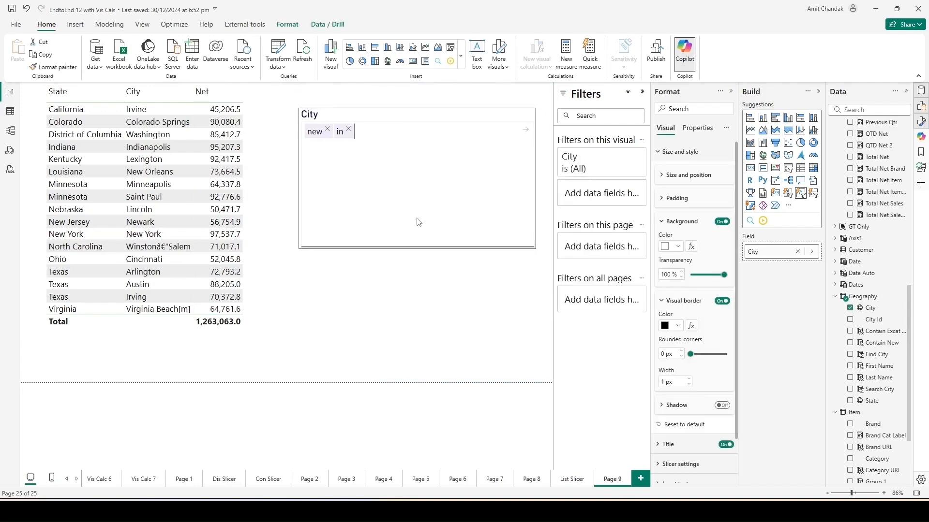
left_click(721, 300)
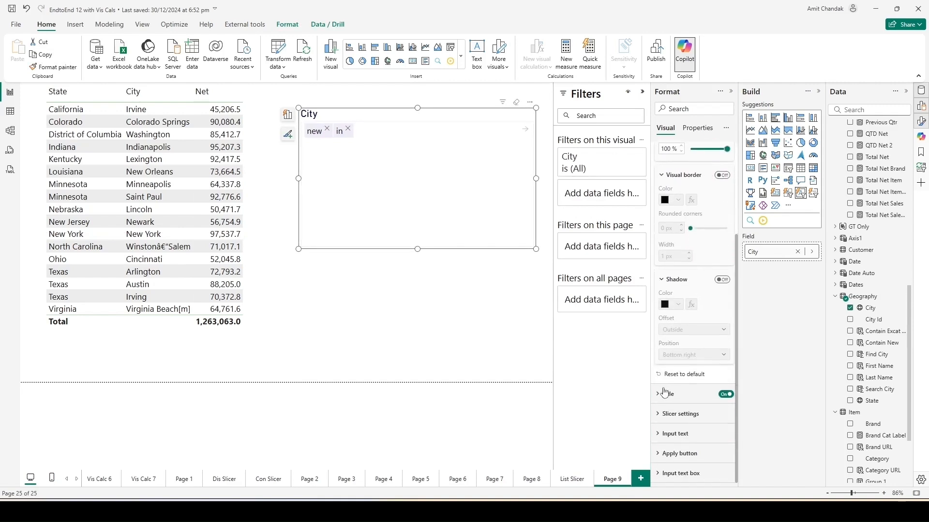
left_click(659, 393)
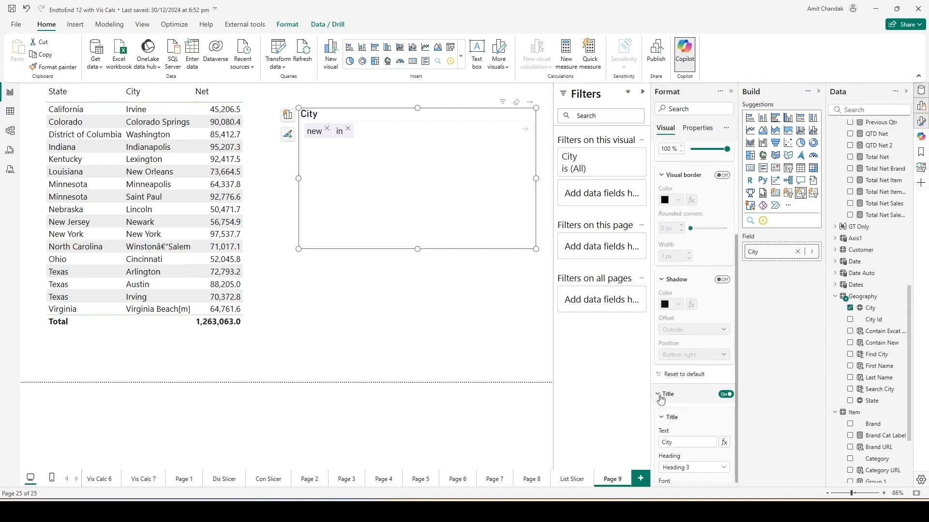
left_click(660, 398)
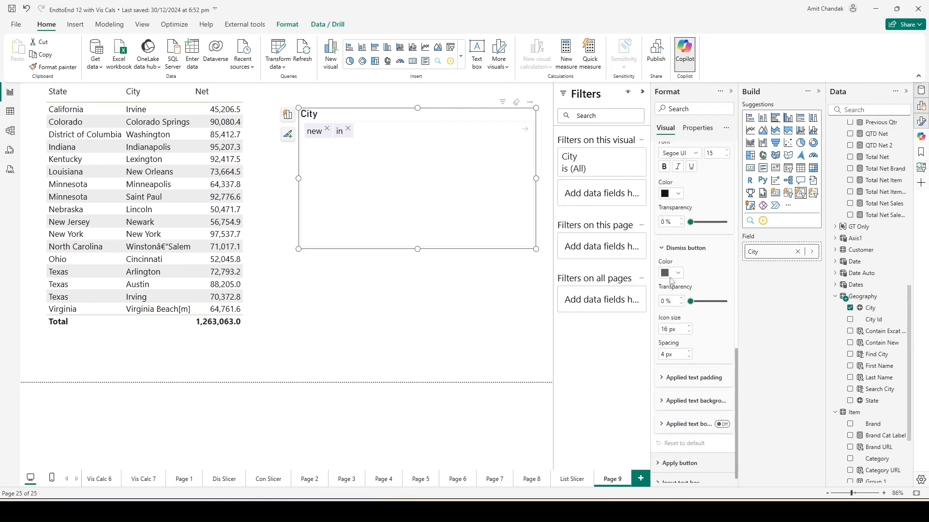
Recolour the dismiss buttons and expand the tags' padding and background settings.
left_click(678, 272)
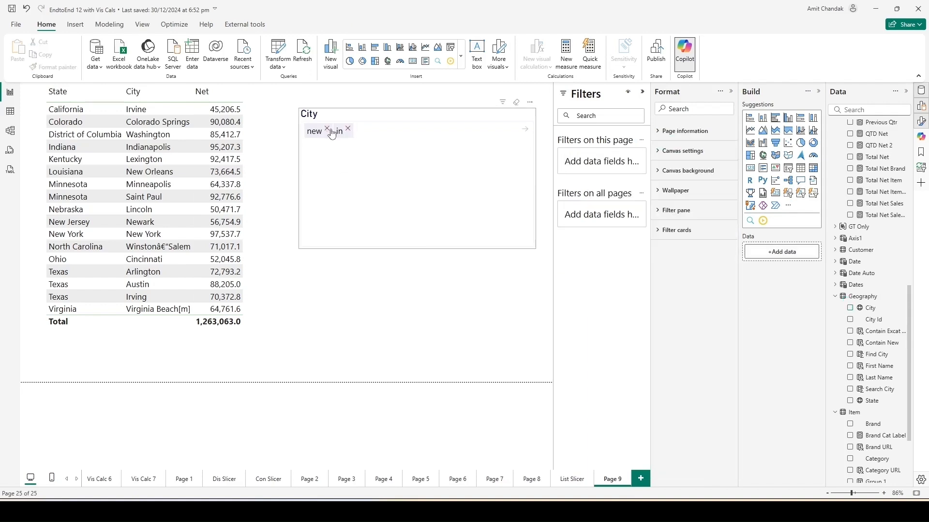
mouse_move(433, 167)
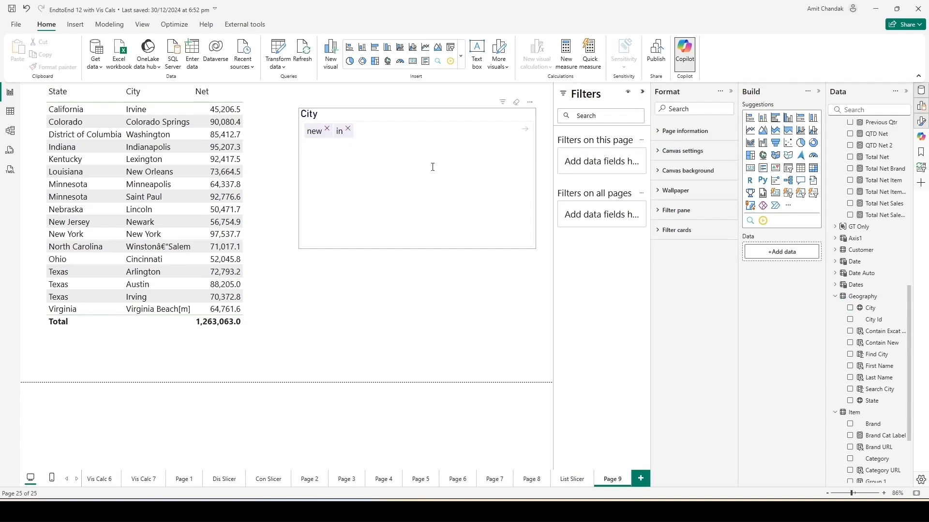
left_click(416, 178)
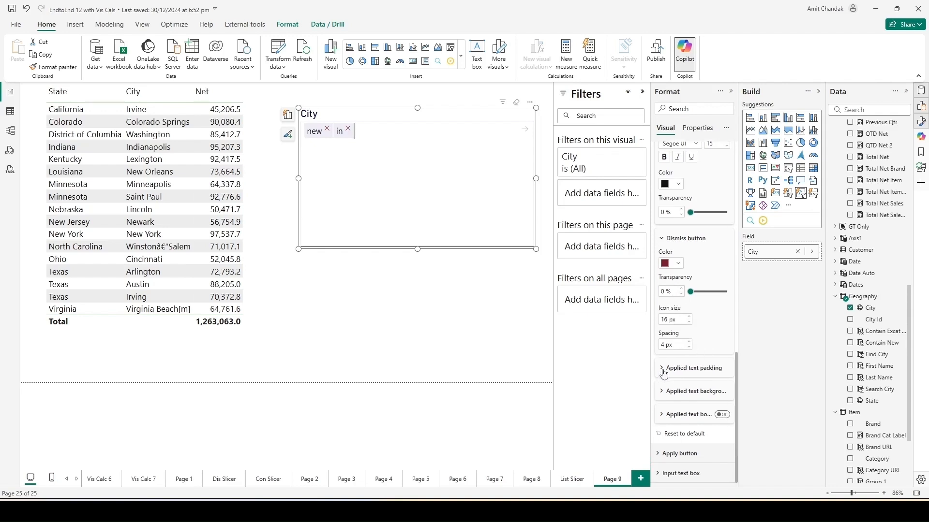
left_click(691, 367)
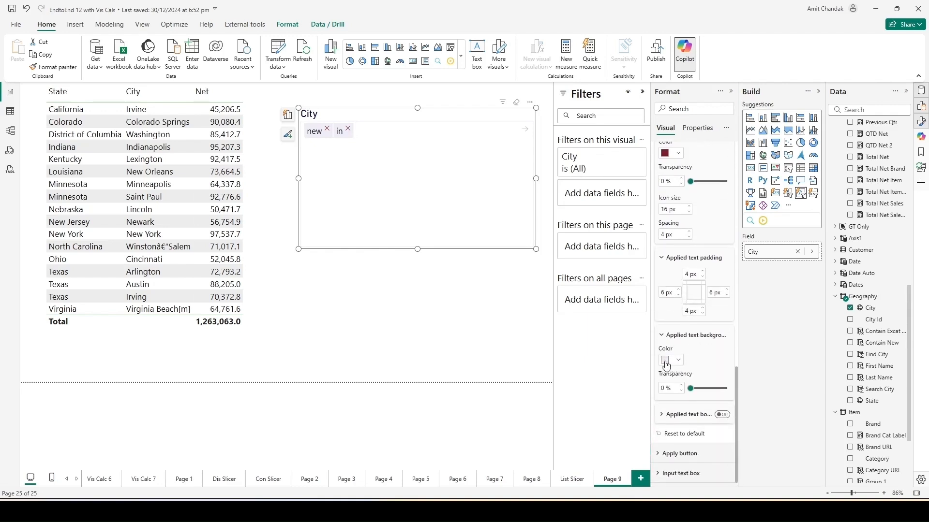
Set the Applied text background colour to gold.
left_click(668, 360)
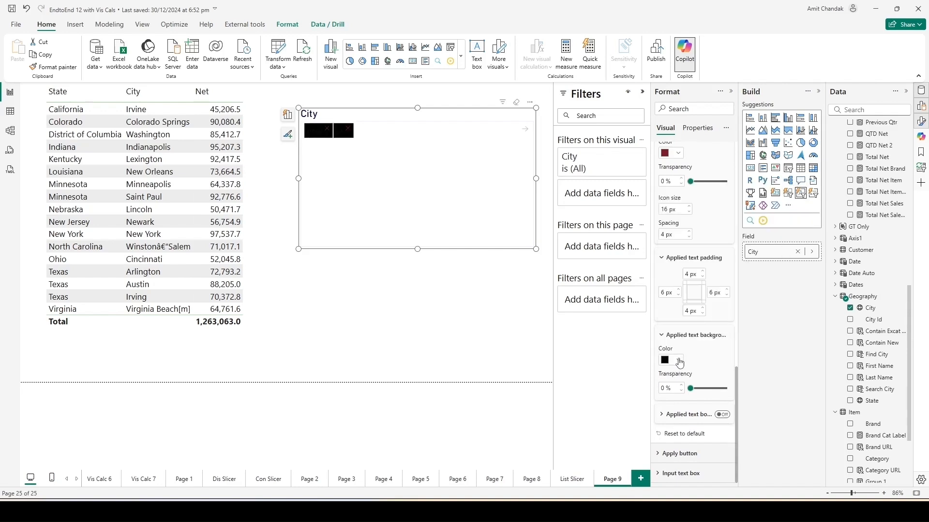
left_click(677, 360)
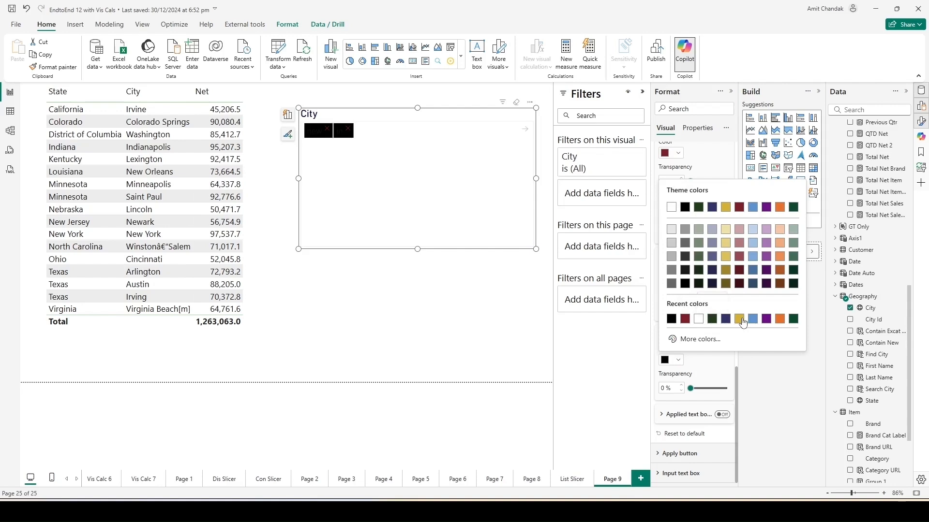
left_click(743, 319)
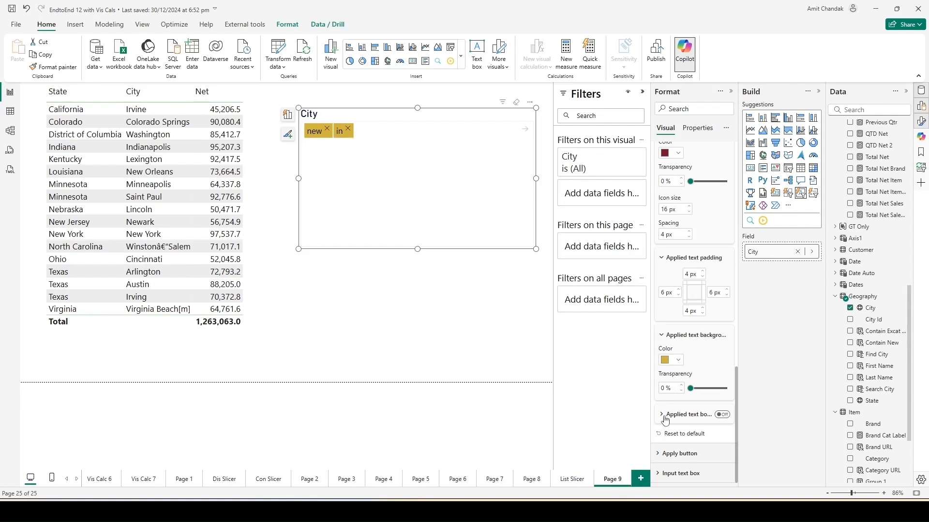
Try an Applied text border on the tags, then turn it back off.
left_click(687, 414)
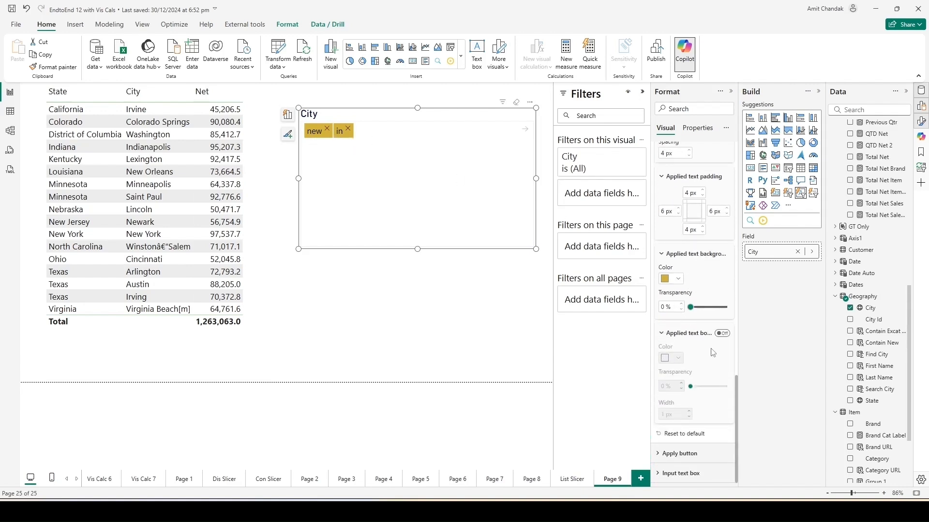
left_click(721, 333)
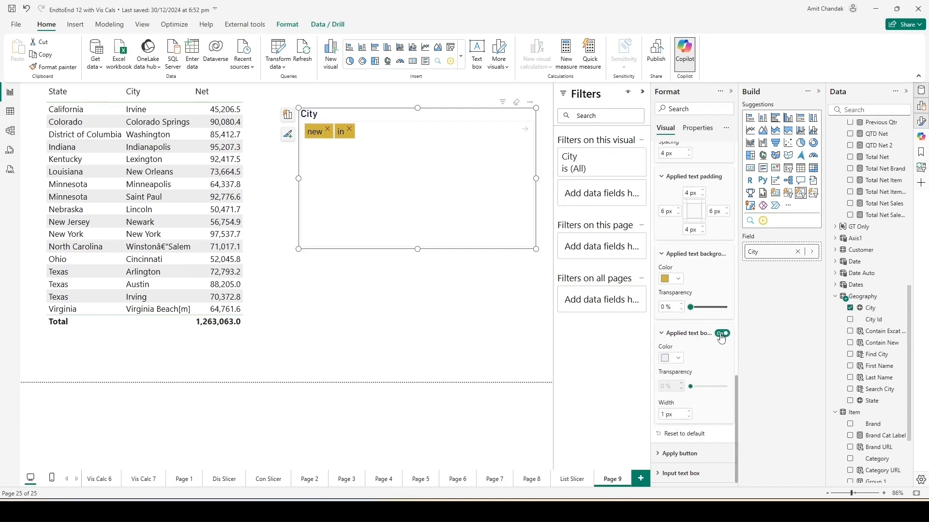
left_click(720, 333)
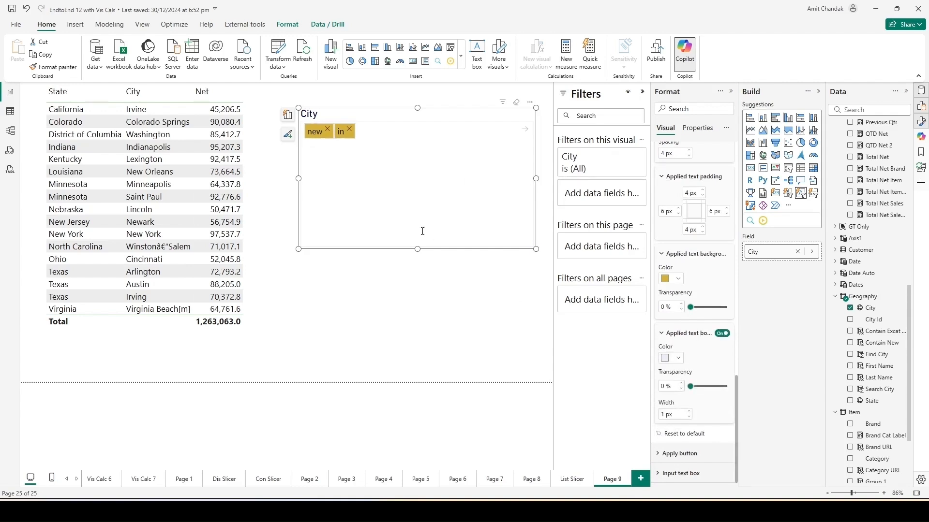
left_click(721, 333)
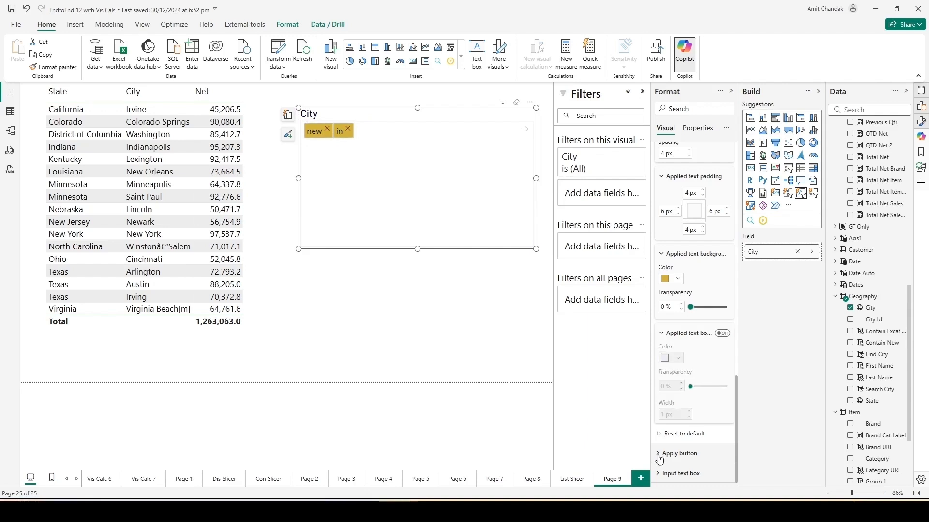
Make the apply icon dark red at 26 px; review padding and input box background.
left_click(678, 453)
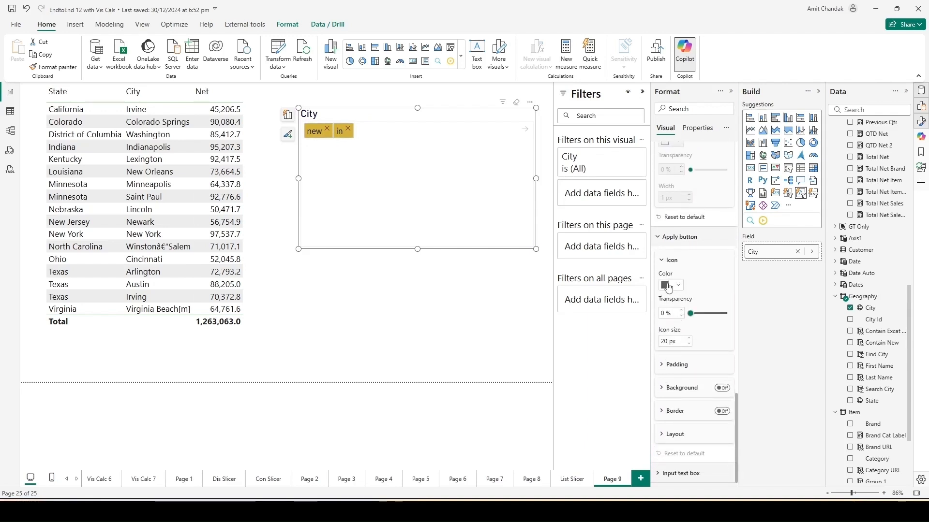
left_click(678, 285)
type("26")
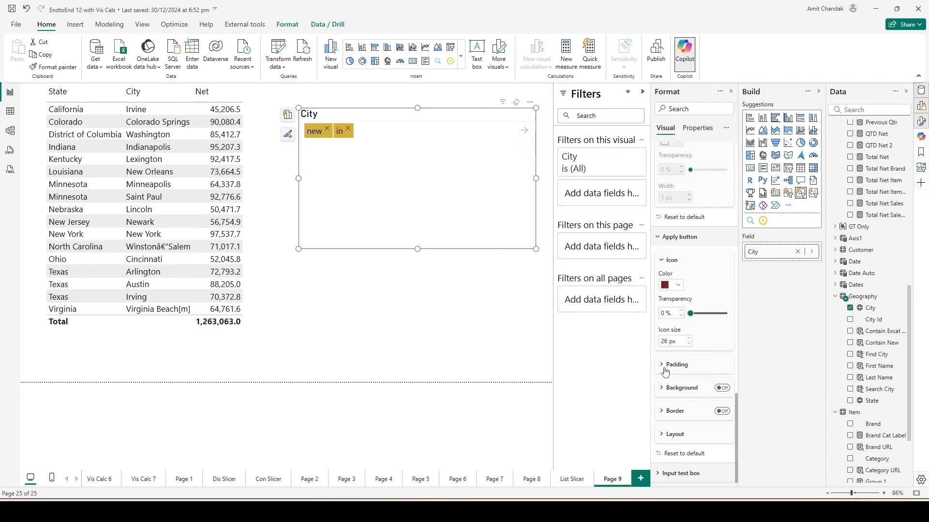
left_click(676, 364)
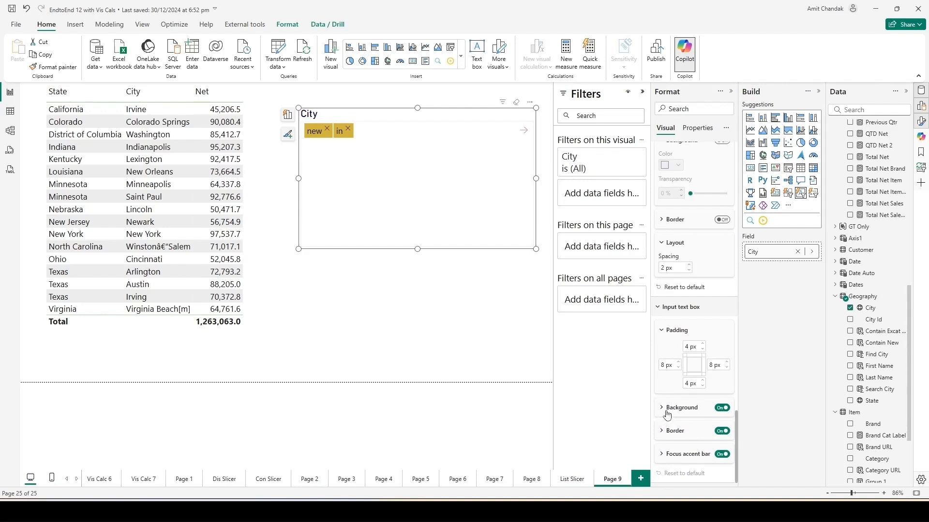
left_click(687, 454)
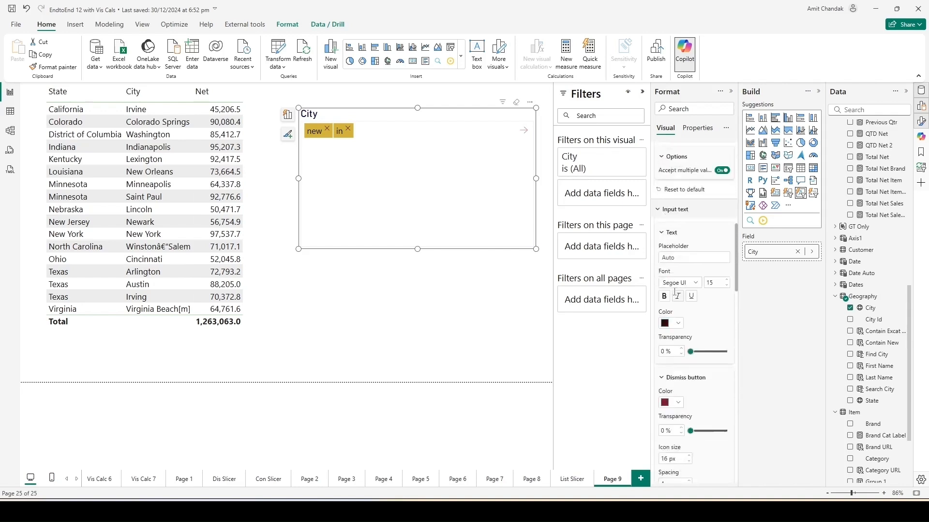
Review the City slicer's Data format, Alt text and Advanced options, then add an empty text slicer below it.
left_click(697, 127)
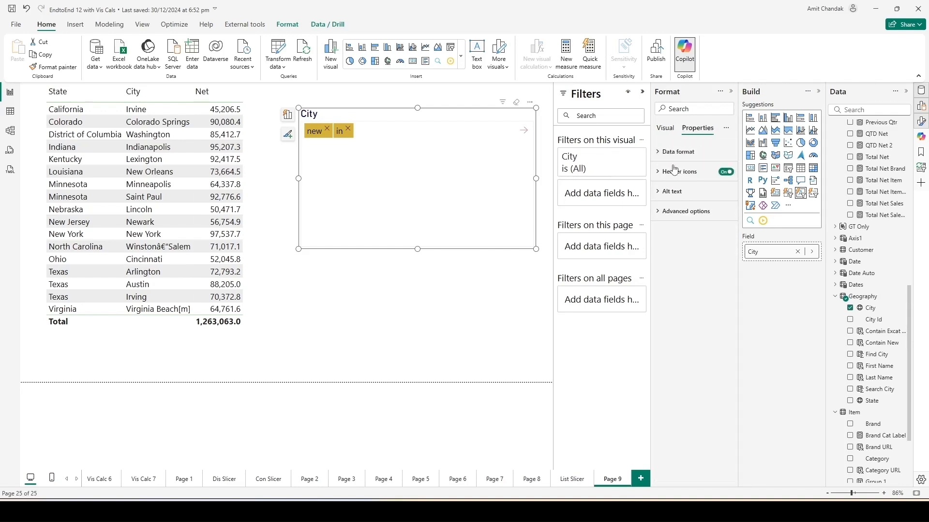
left_click(678, 151)
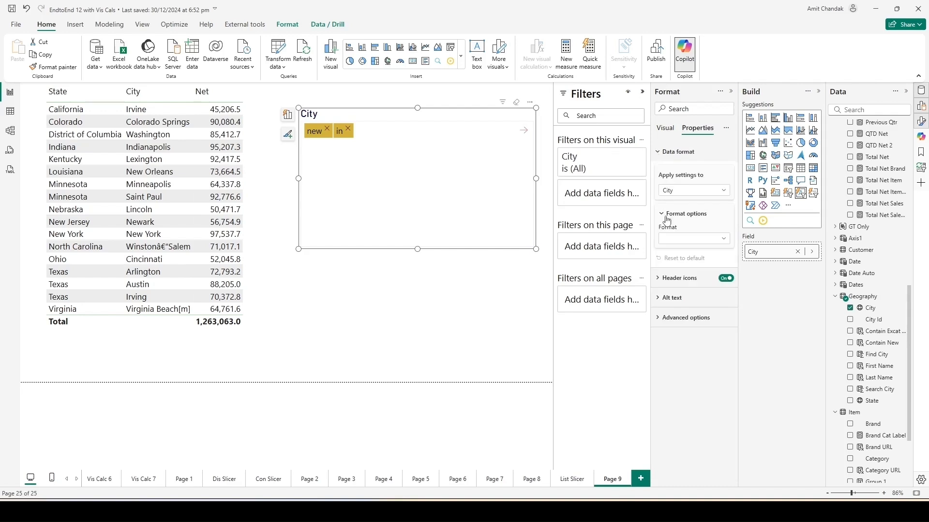
left_click(329, 52)
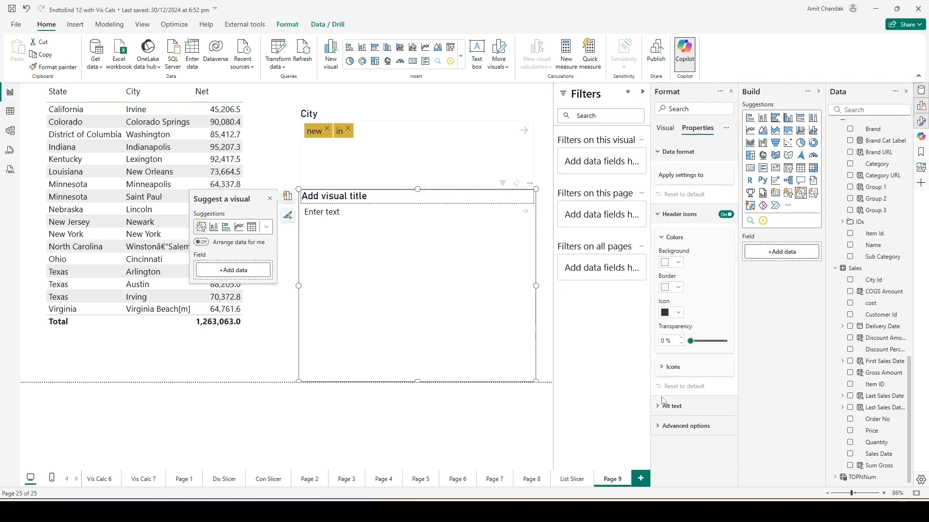
left_click(672, 406)
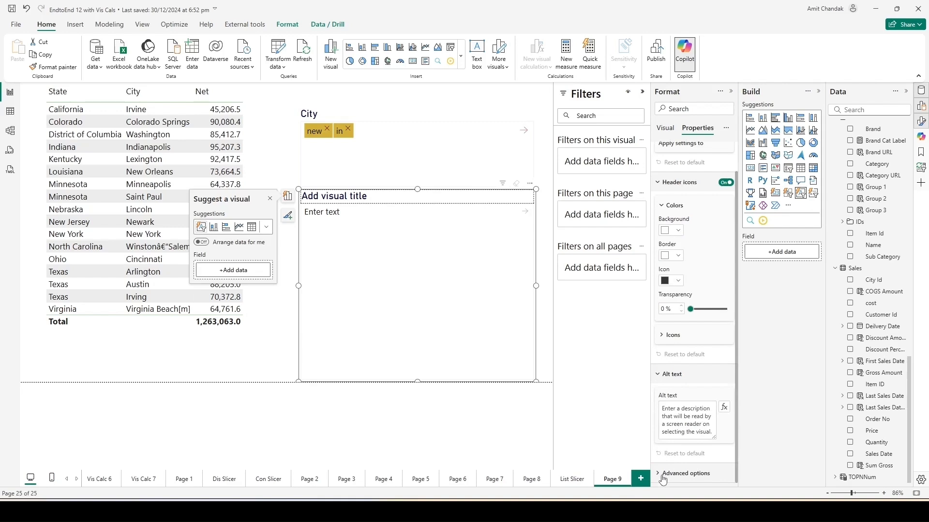
left_click(417, 97)
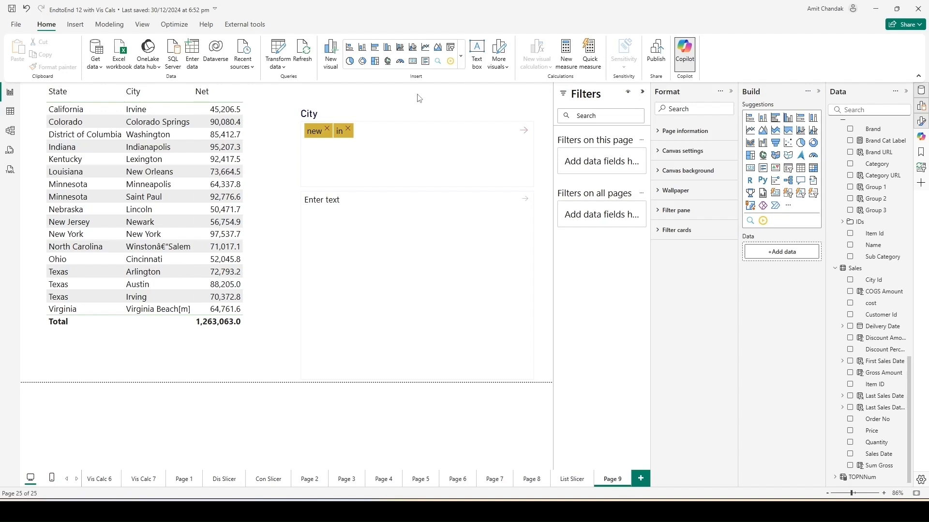
mouse_move(418, 98)
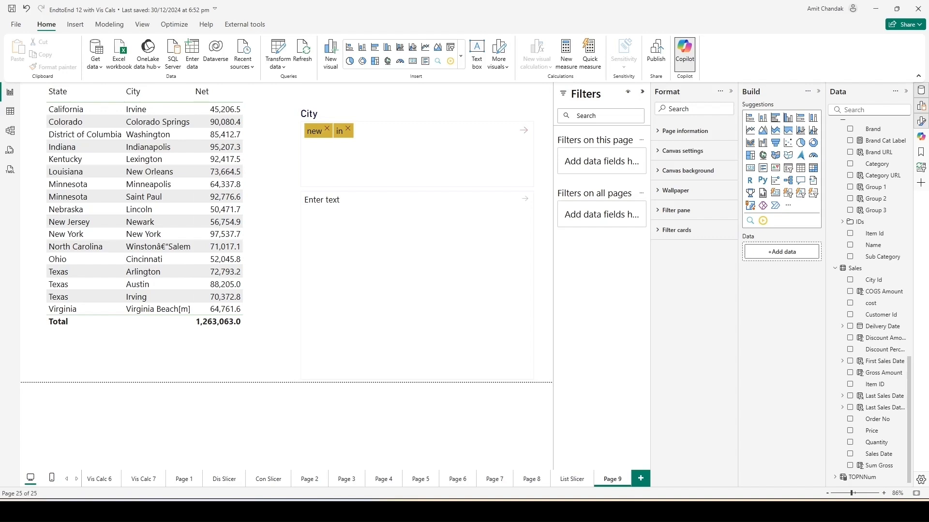